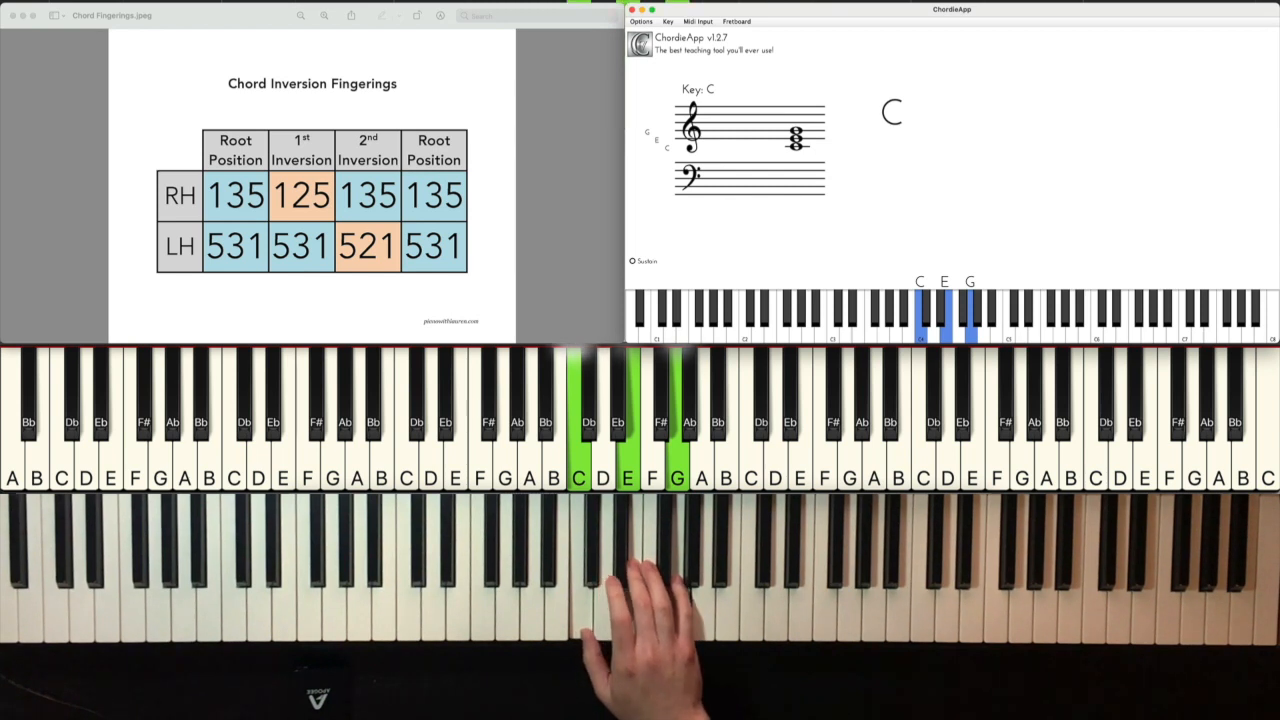
mouse_move(650, 600)
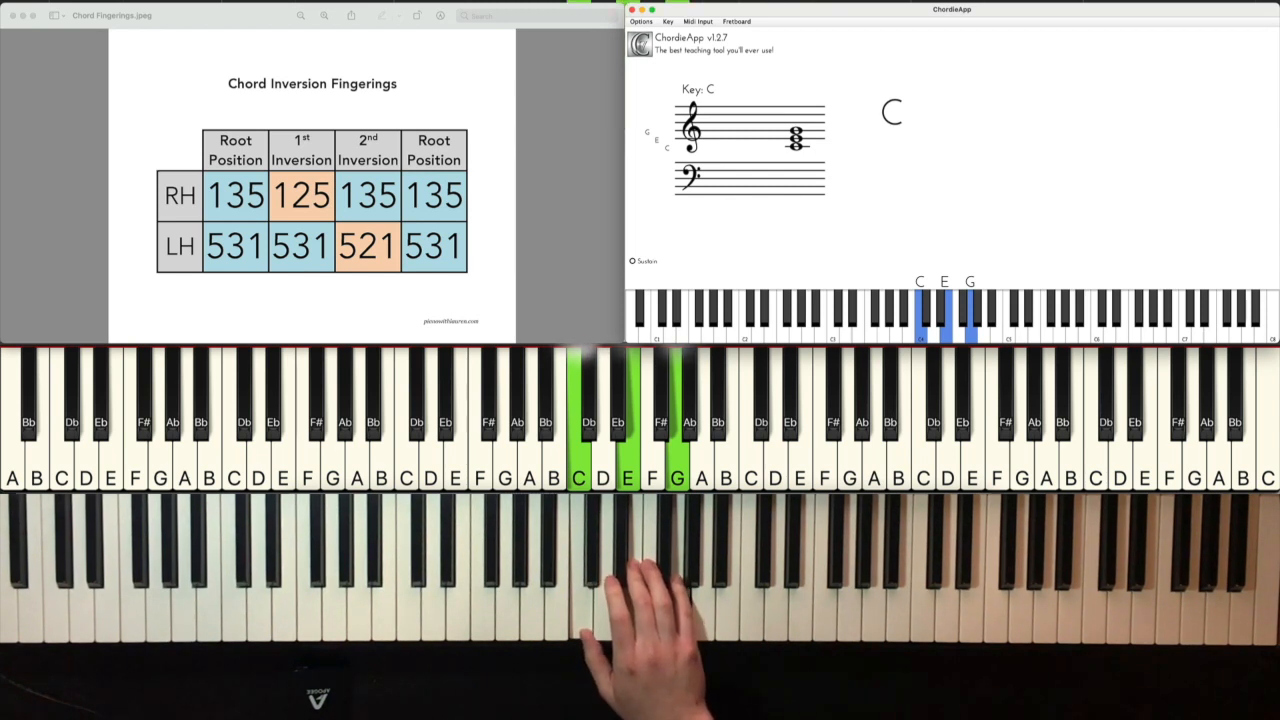